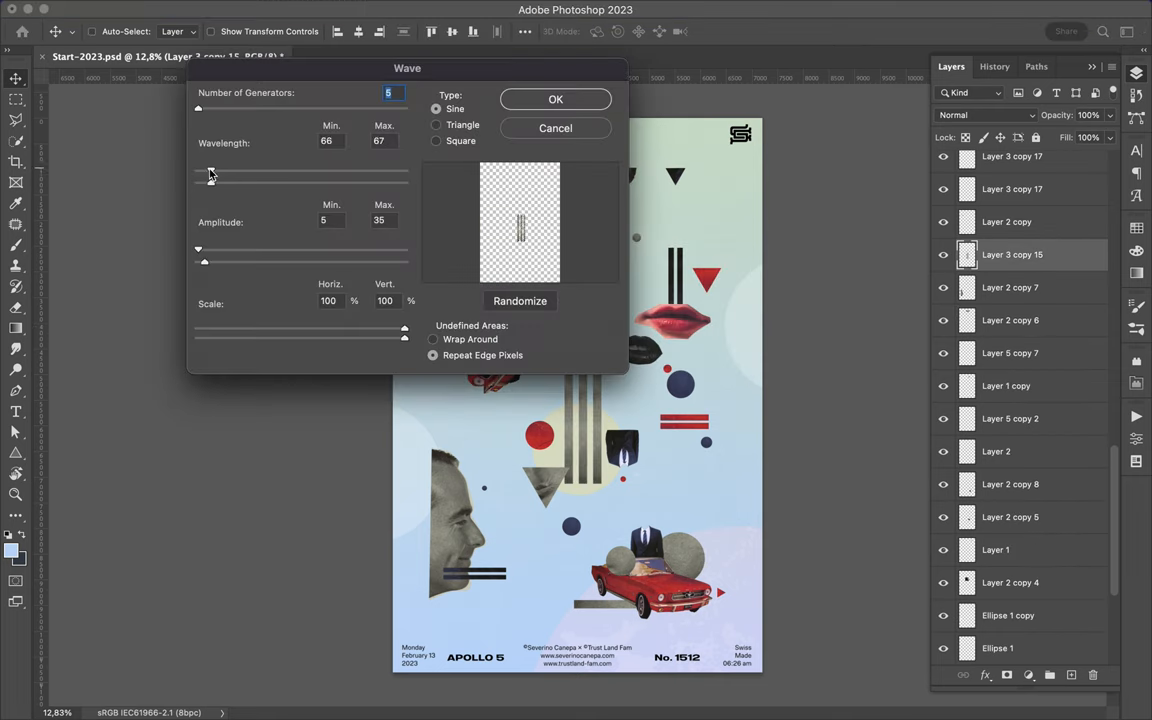
Stretch the Wave wavelength to 767–768 and apply the distortion to the shapes.
drag(204, 260, 198, 250)
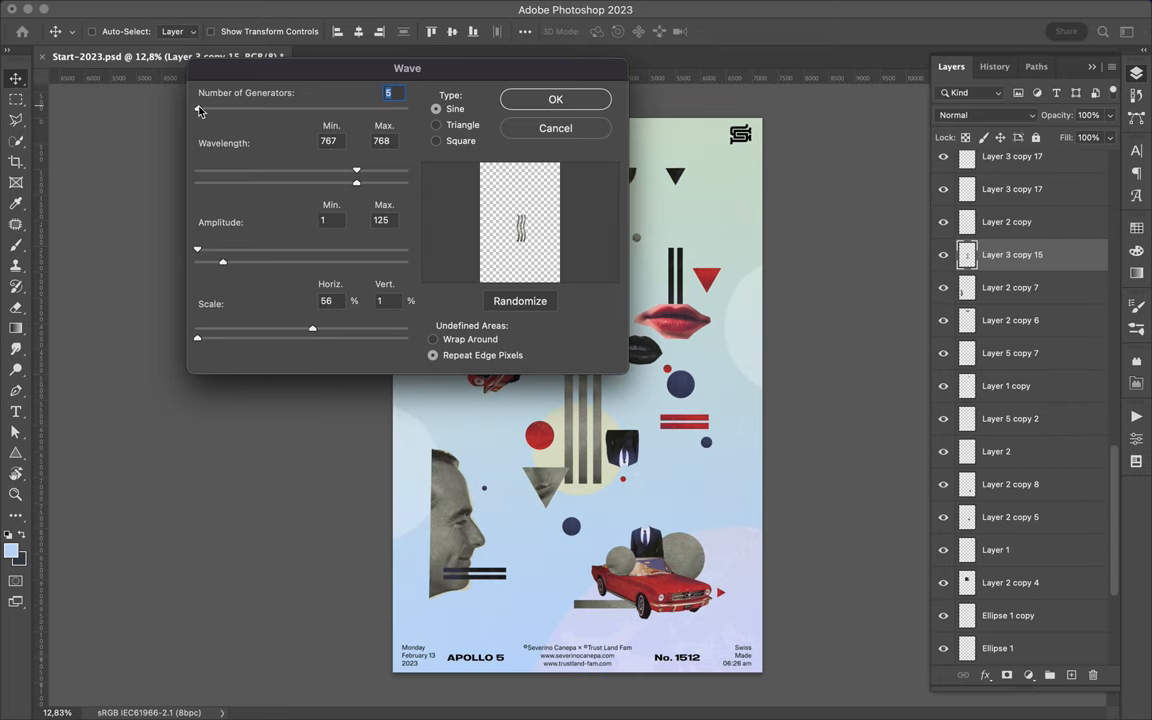
click(556, 100)
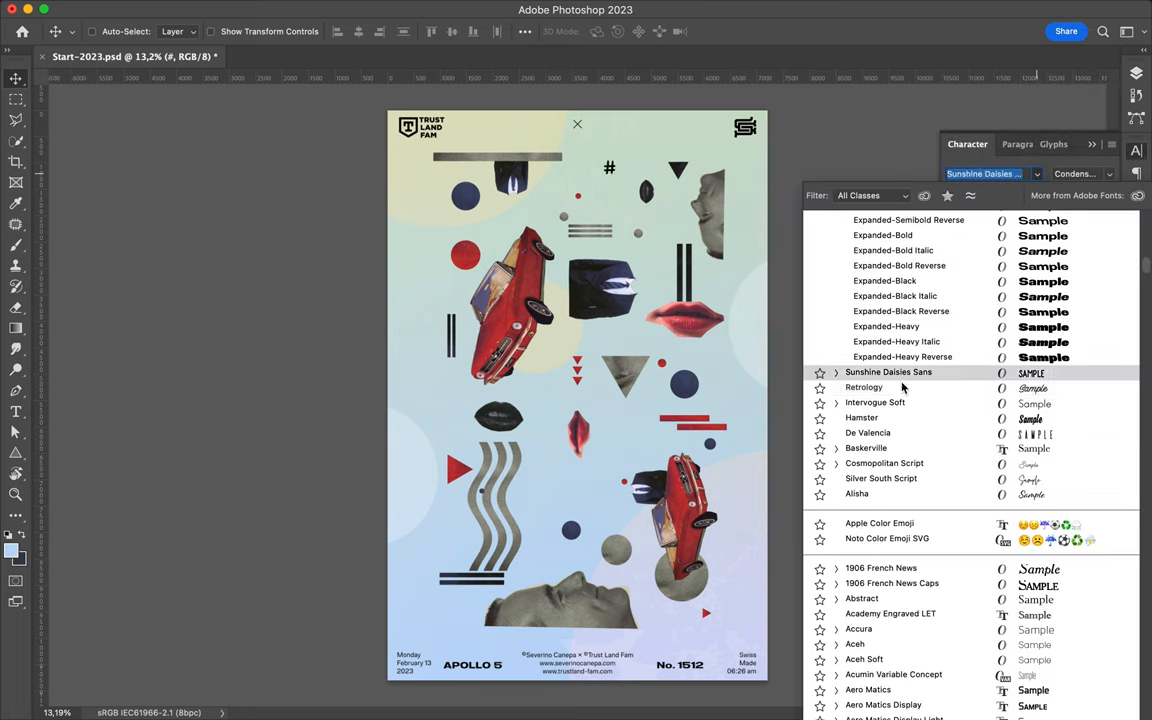
Choose Intervogue Soft Thin as the poster's type font in the Character panel.
click(876, 402)
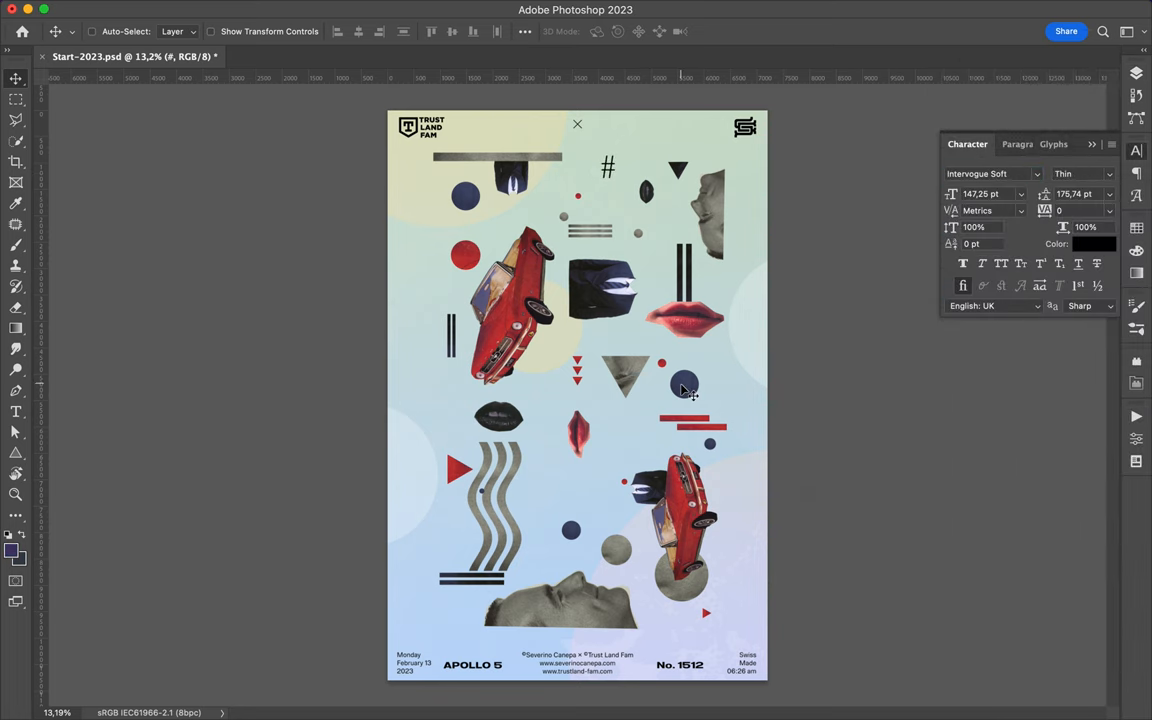